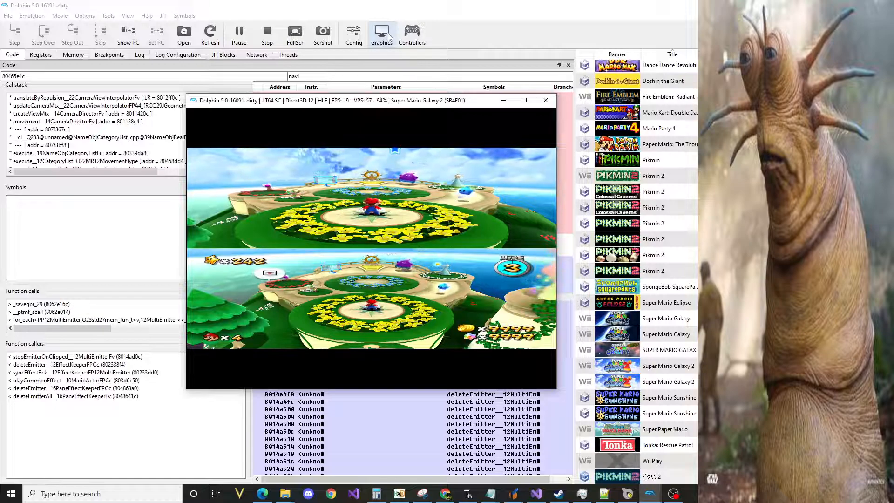
Bring up the Direct3D 12 graphics configuration on its Hacks page.
click(380, 31)
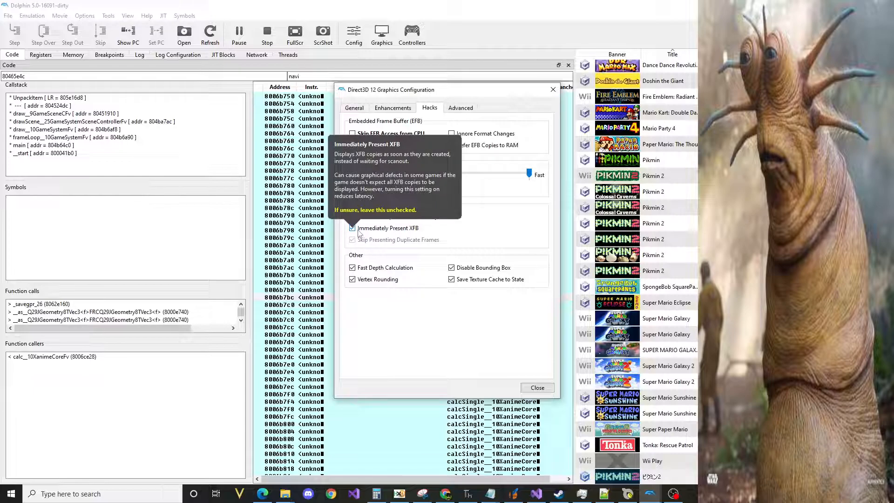
Turn off Immediately Present XFB in the Hacks settings.
click(352, 227)
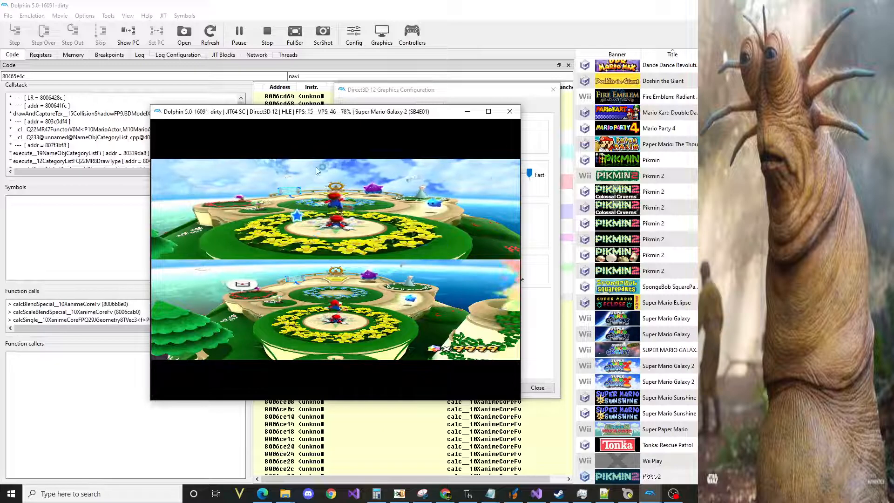
Move the Super Mario Galaxy 2 window right to uncover the Hacks settings.
drag(336, 111, 363, 114)
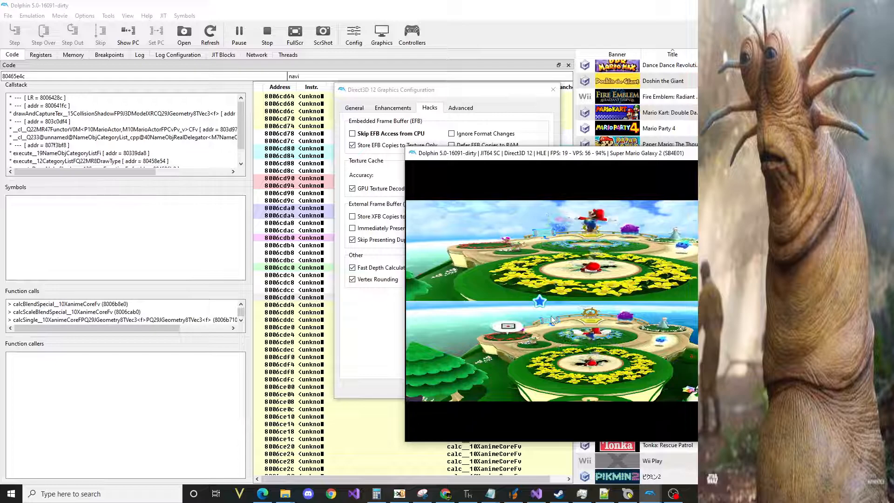
mouse_move(376, 228)
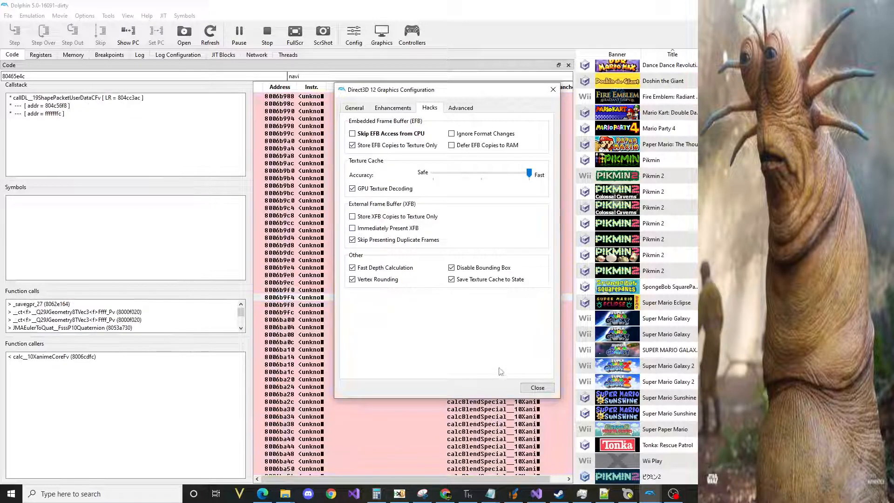
mouse_move(649, 494)
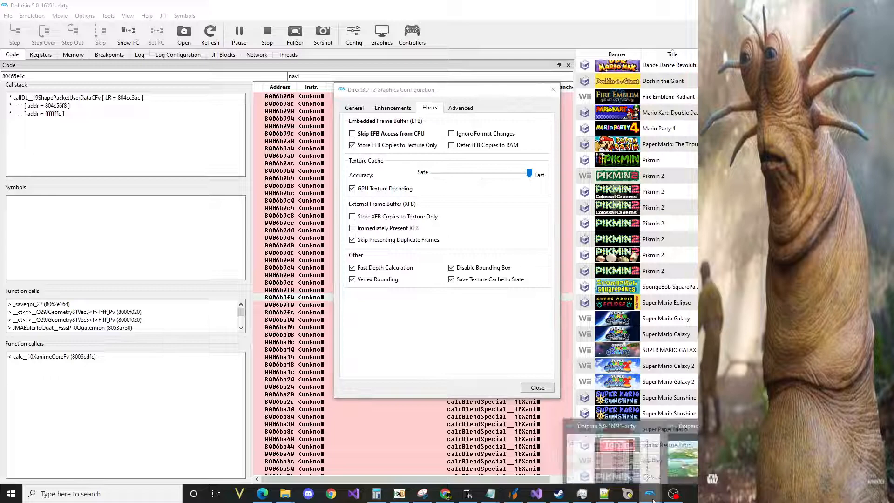